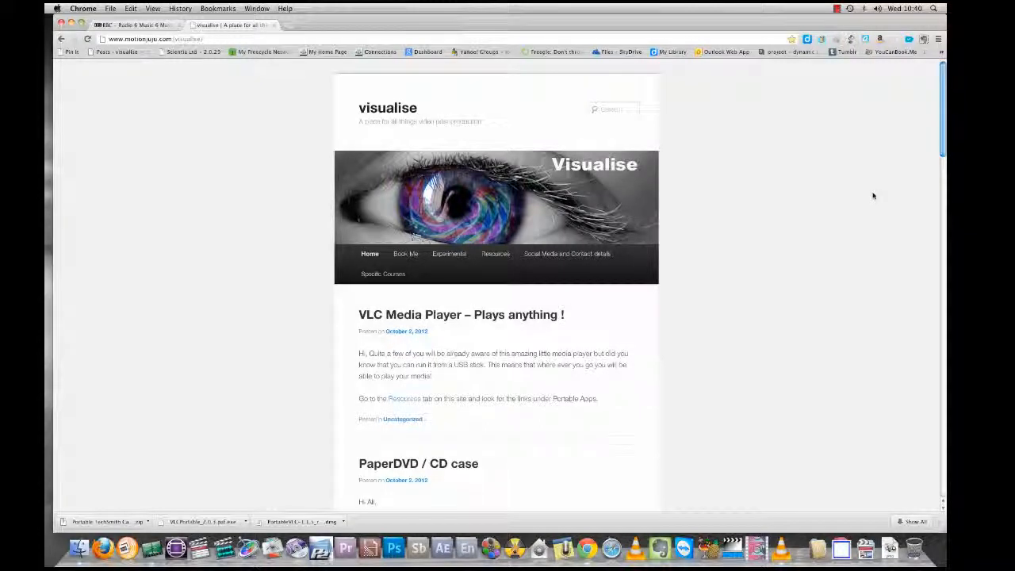
mouse_move(870, 184)
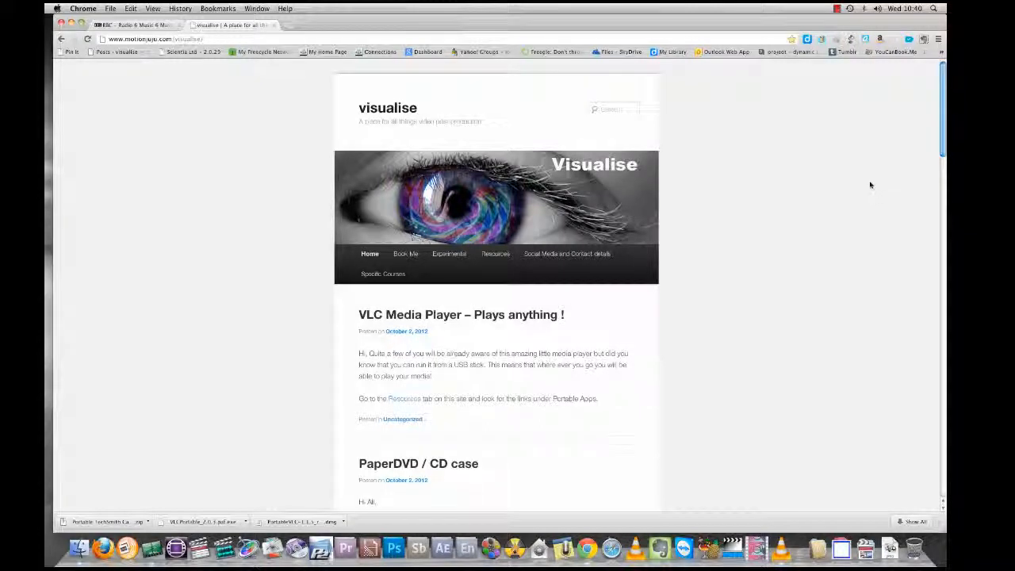
mouse_move(850, 179)
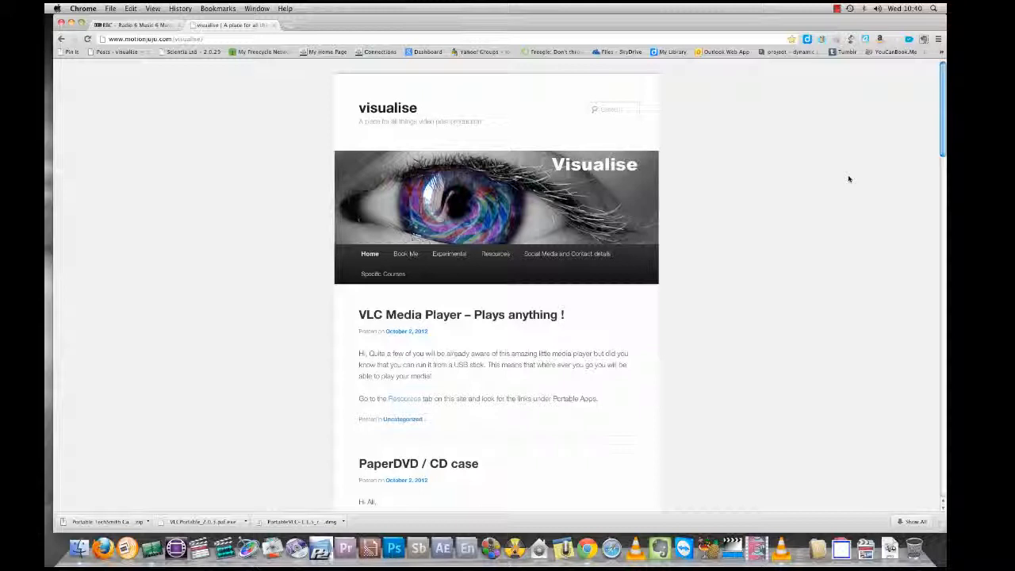
mouse_move(847, 176)
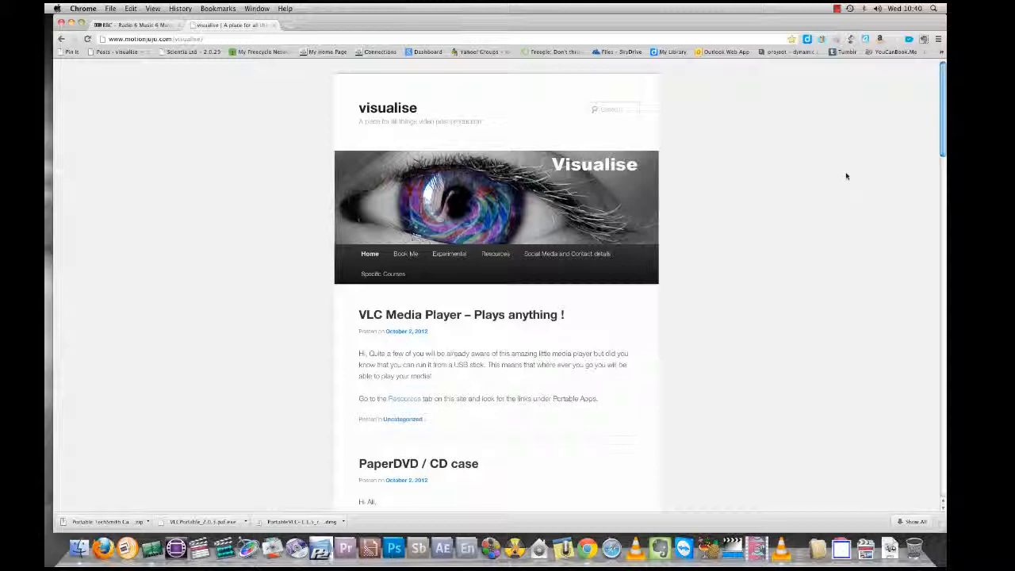
mouse_move(846, 176)
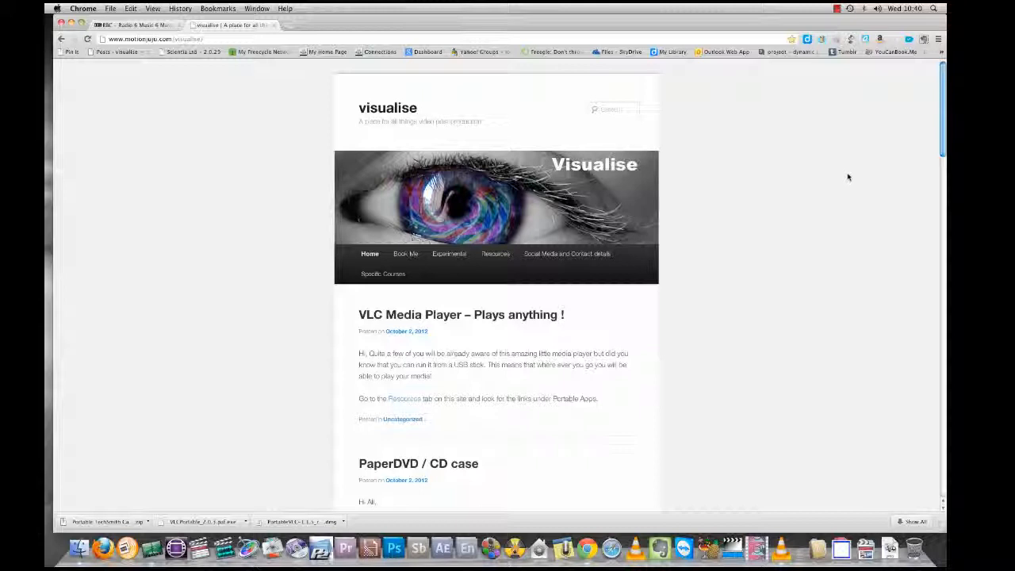
mouse_move(788, 153)
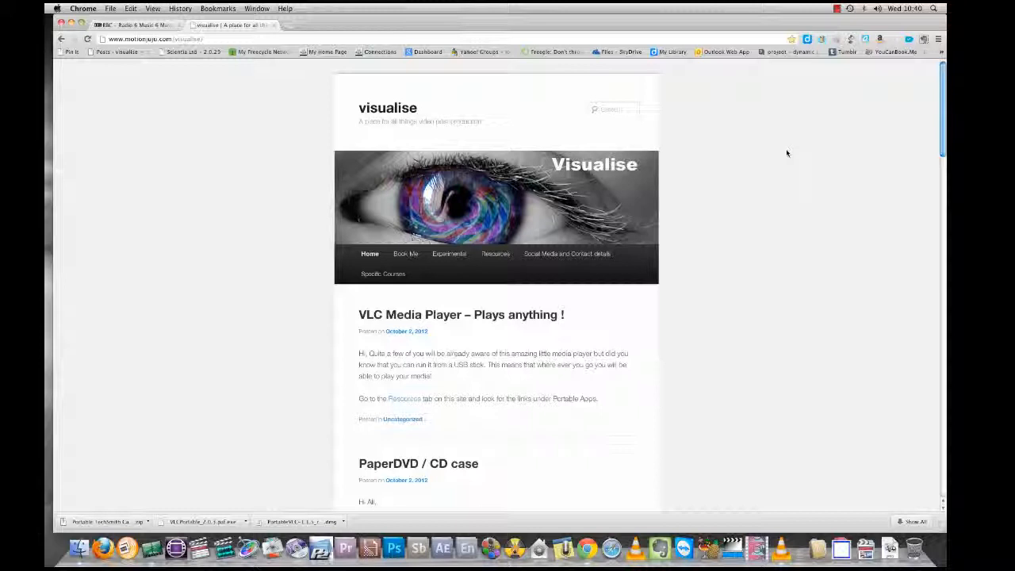
mouse_move(796, 146)
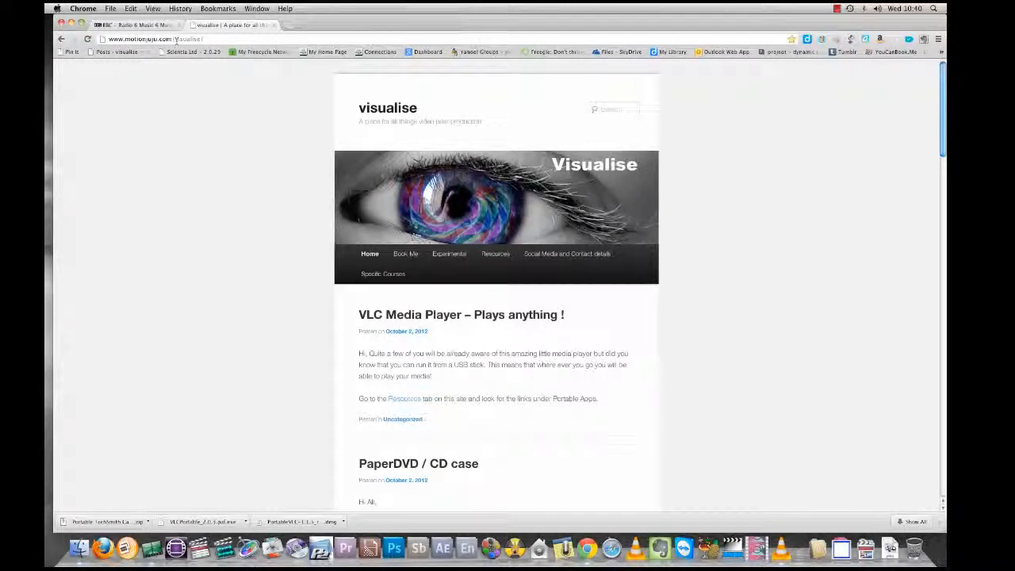
mouse_move(721, 310)
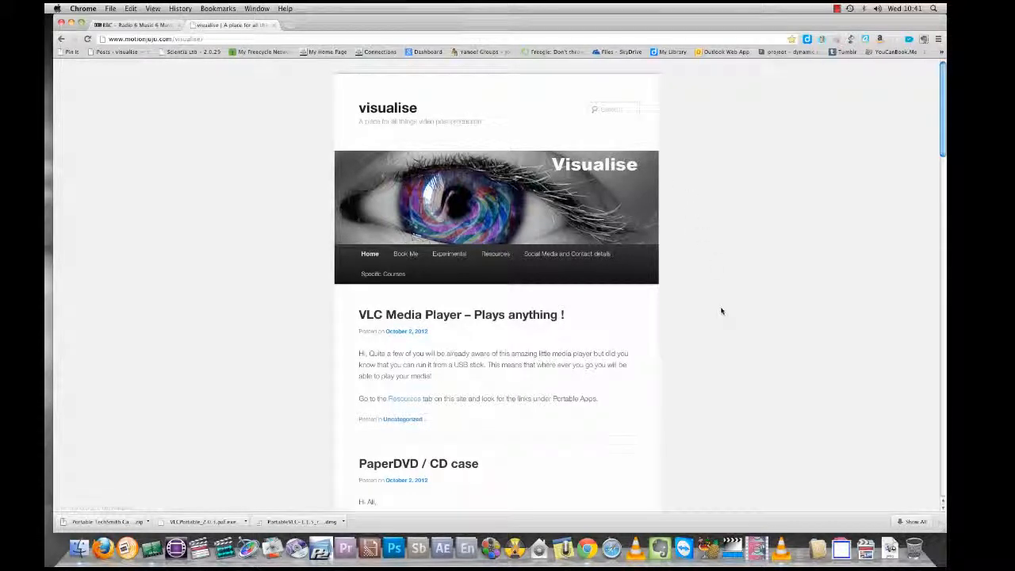
mouse_move(409, 314)
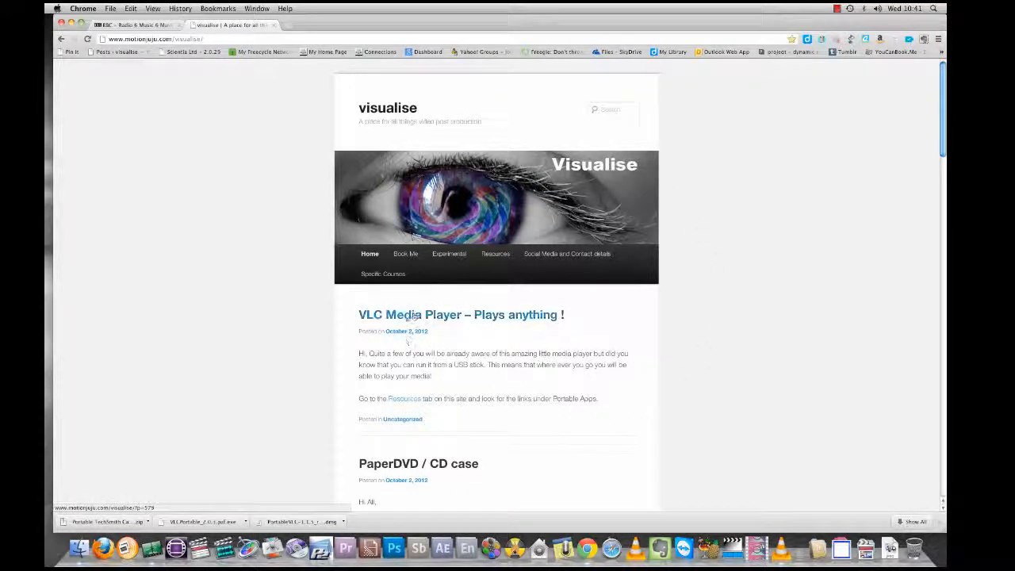
mouse_move(410, 317)
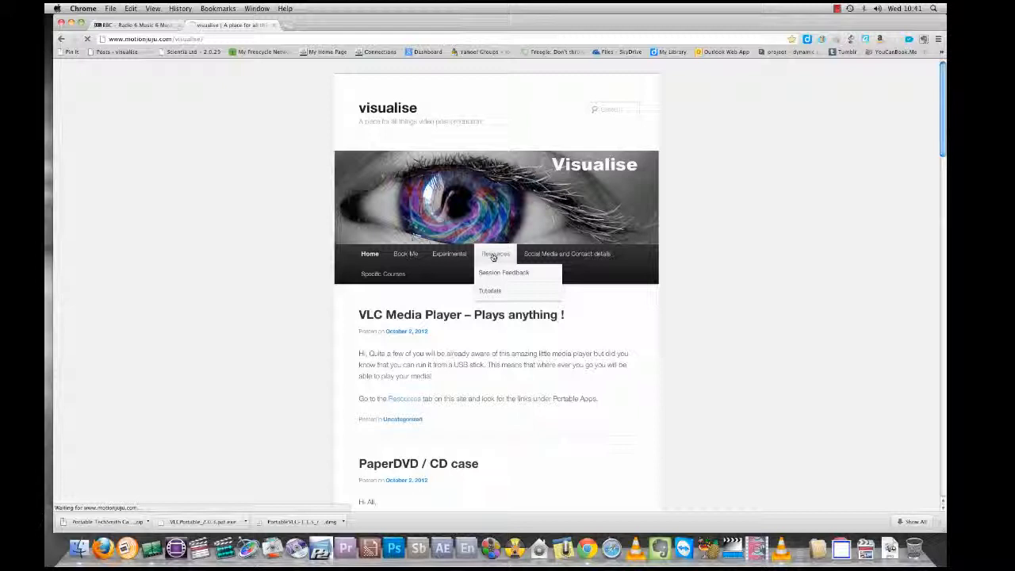
From the blog's Resources page, follow the Portable Apps 'VLC media player Mac' link to MacUpdate
click(495, 254)
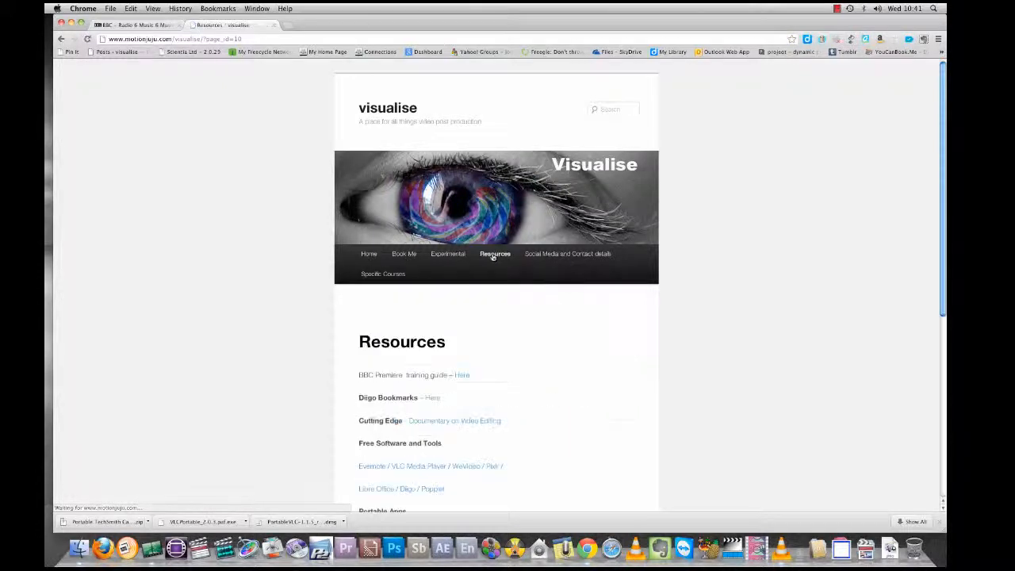
scroll(down, 3)
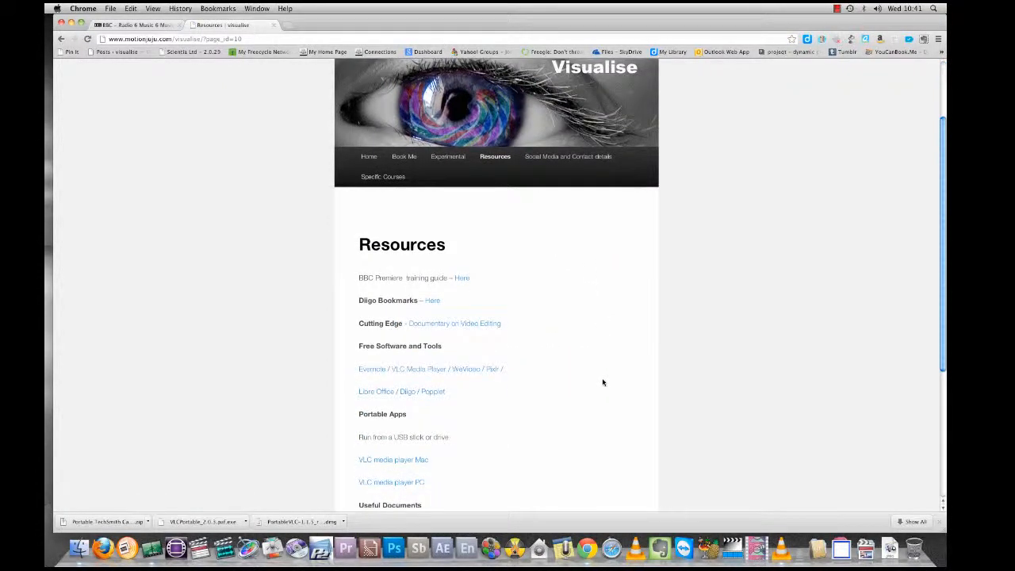
scroll(down, 3)
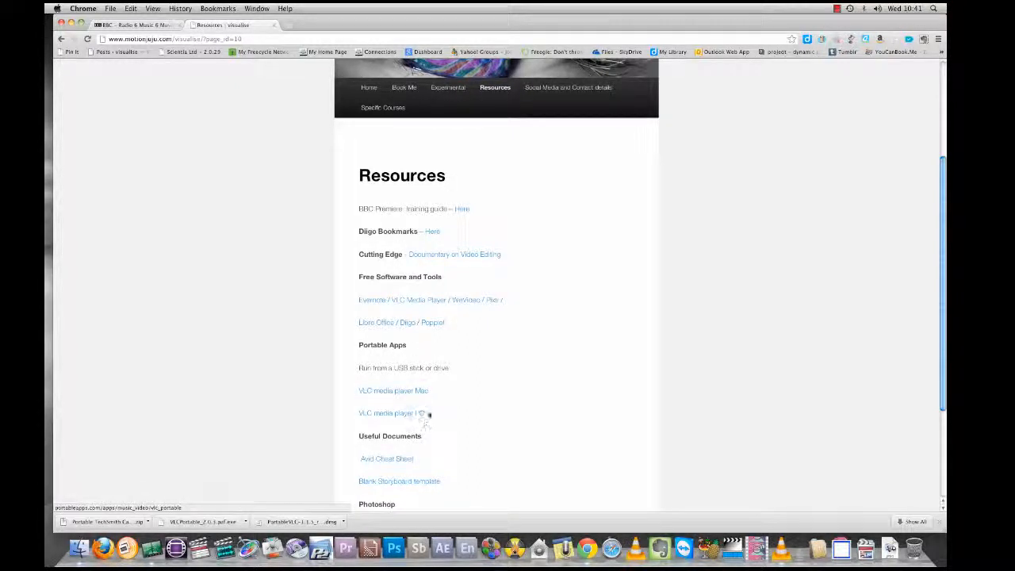
mouse_move(393, 390)
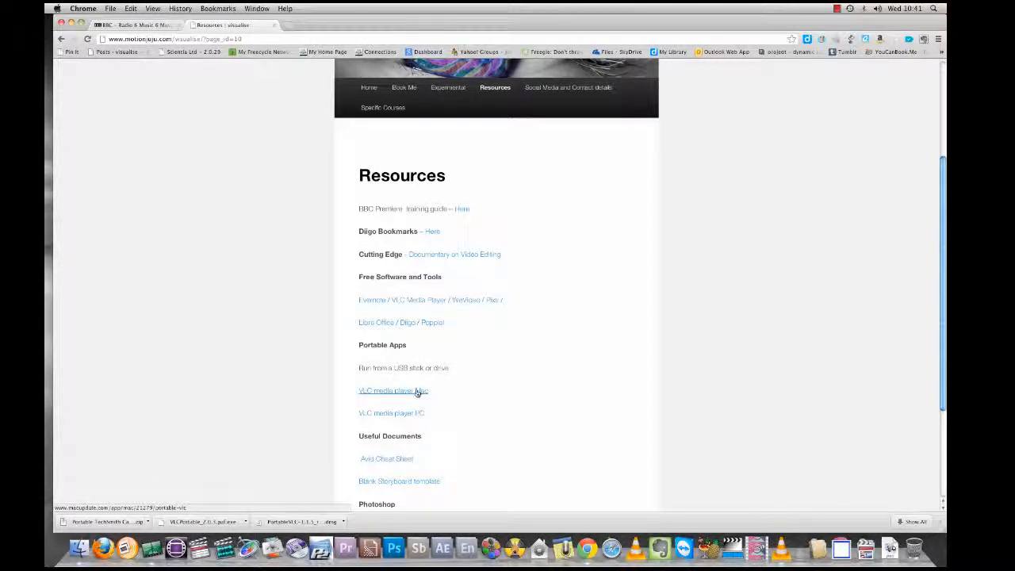
click(393, 390)
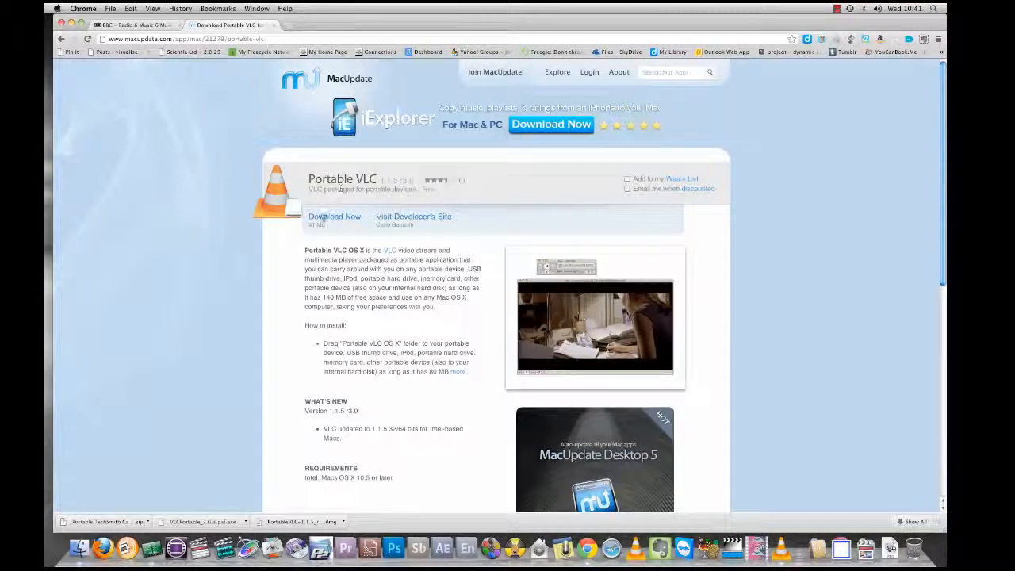
Download the Portable VLC disk image via Download Now and keep the .dmg despite the warning
click(333, 216)
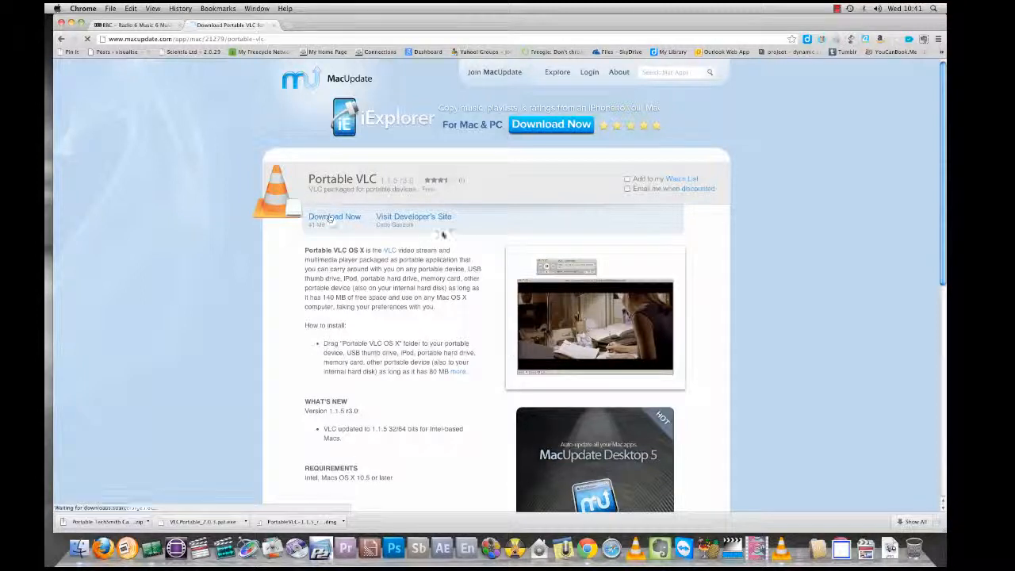
click(333, 216)
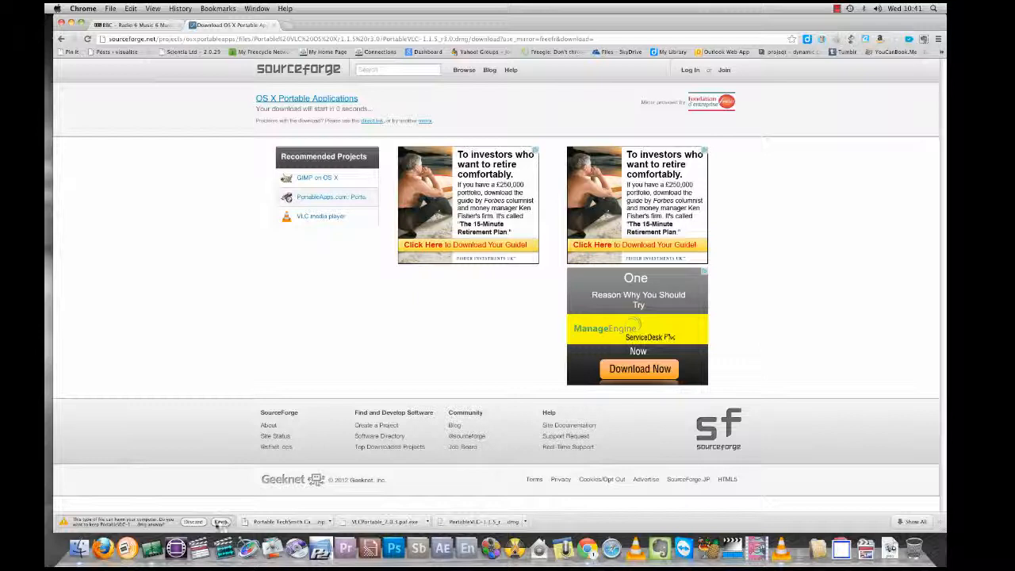
click(220, 520)
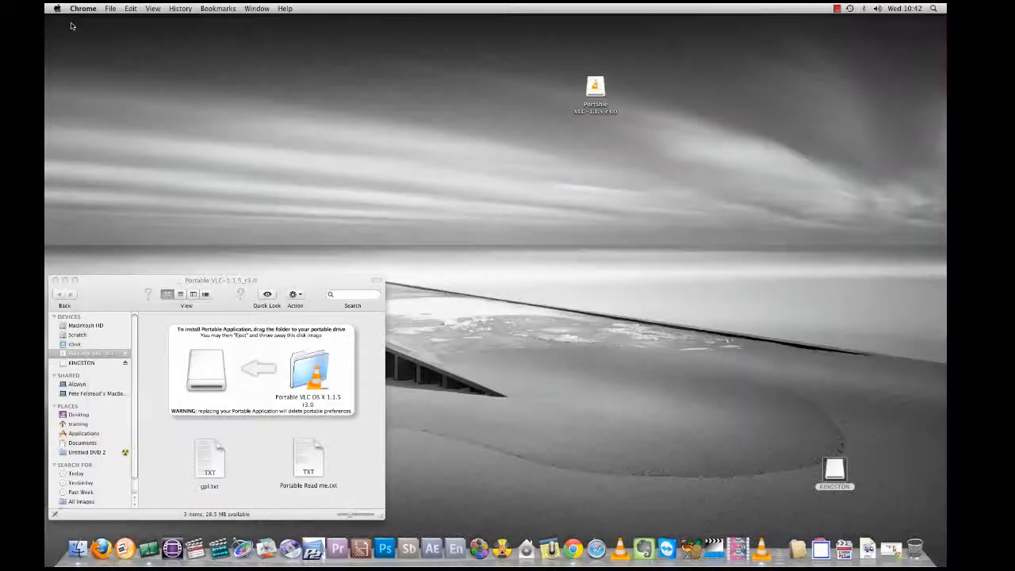
Move the mounted Portable VLC disk image window to the centre of the desktop
drag(222, 279, 543, 181)
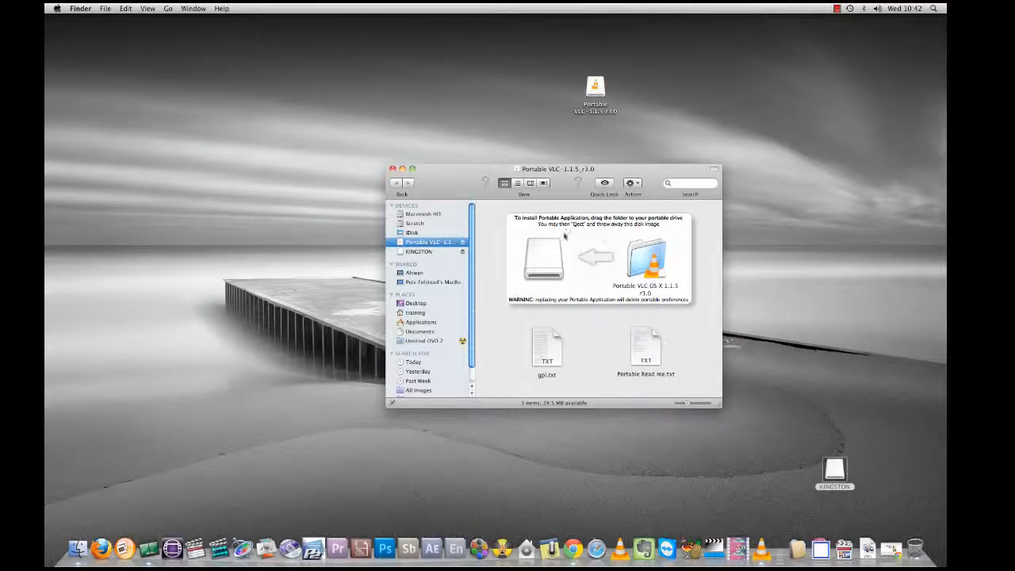
mouse_move(642, 235)
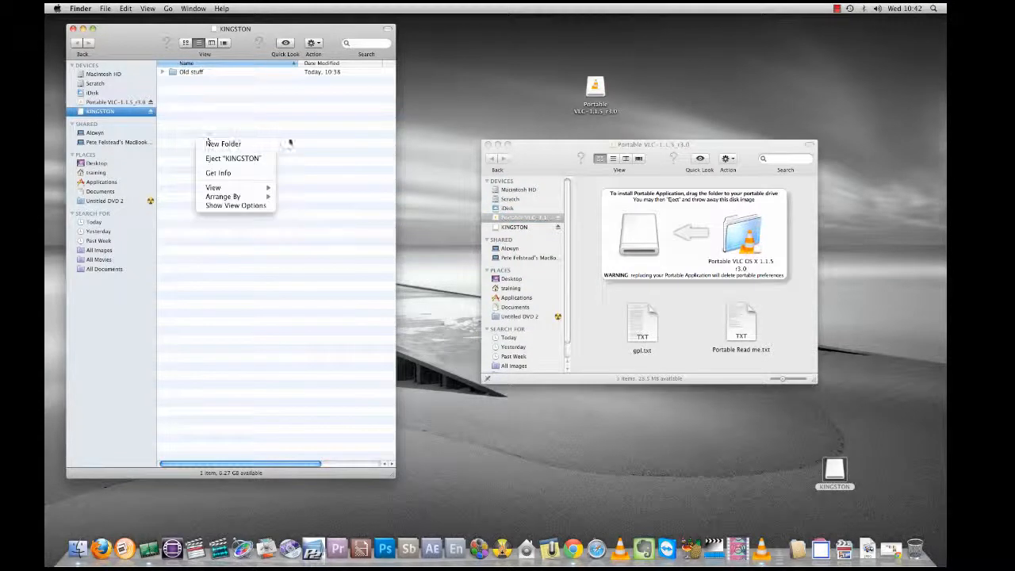
Drag the Portable VLC OS X folder onto KINGSTON beside Old stuff and close the disk image window
click(740, 234)
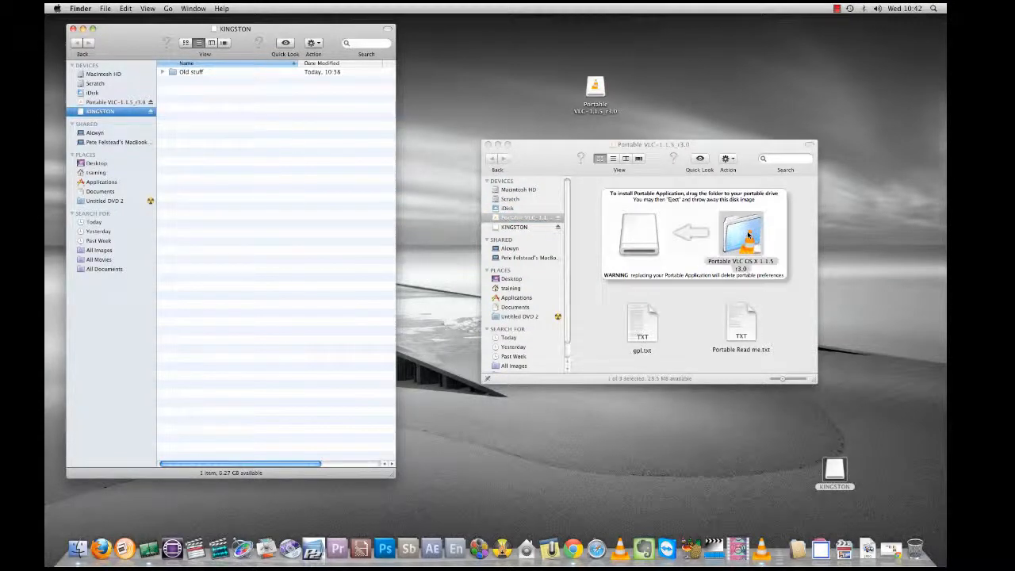
drag(740, 234, 182, 98)
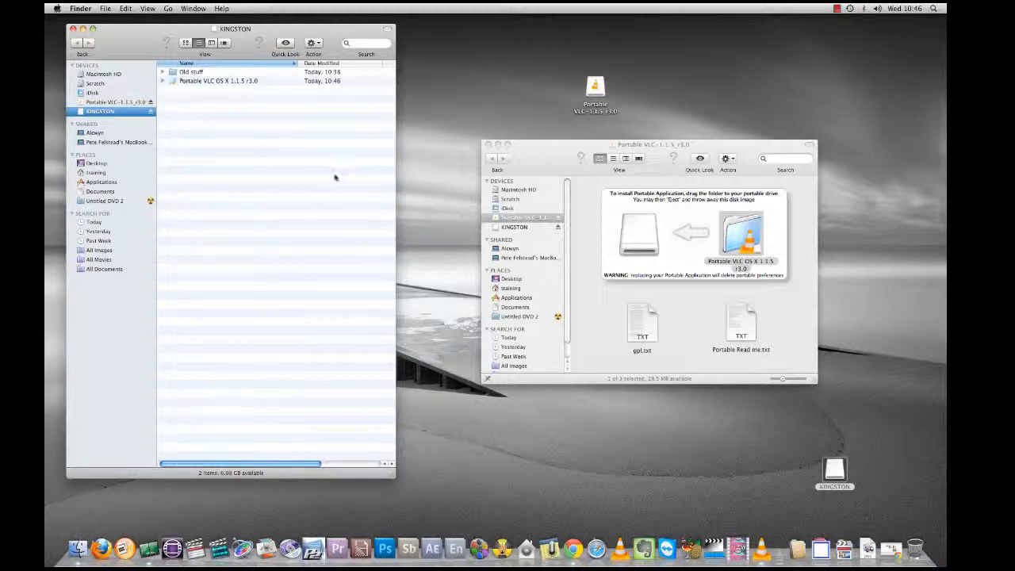
mouse_move(209, 130)
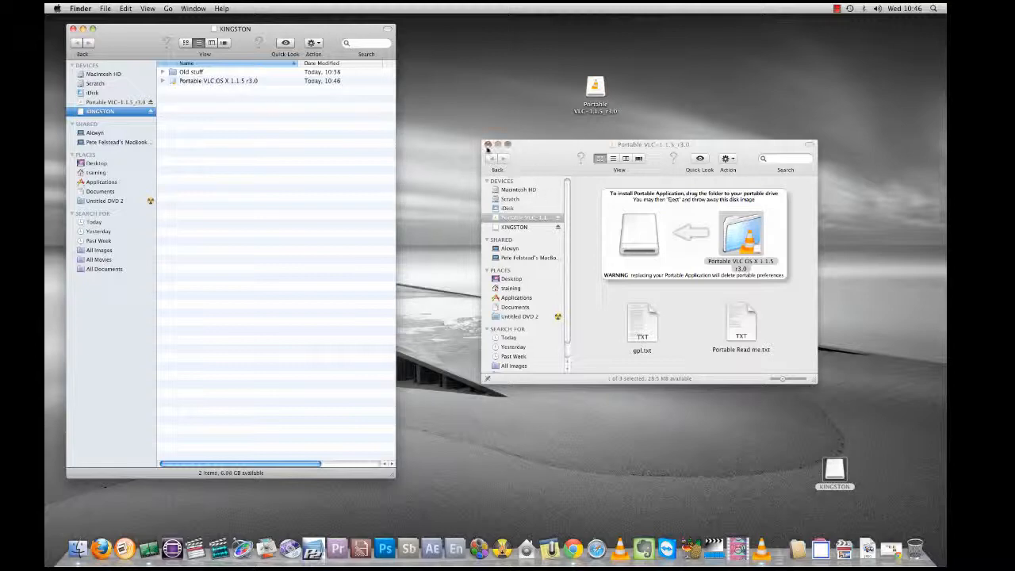
click(489, 144)
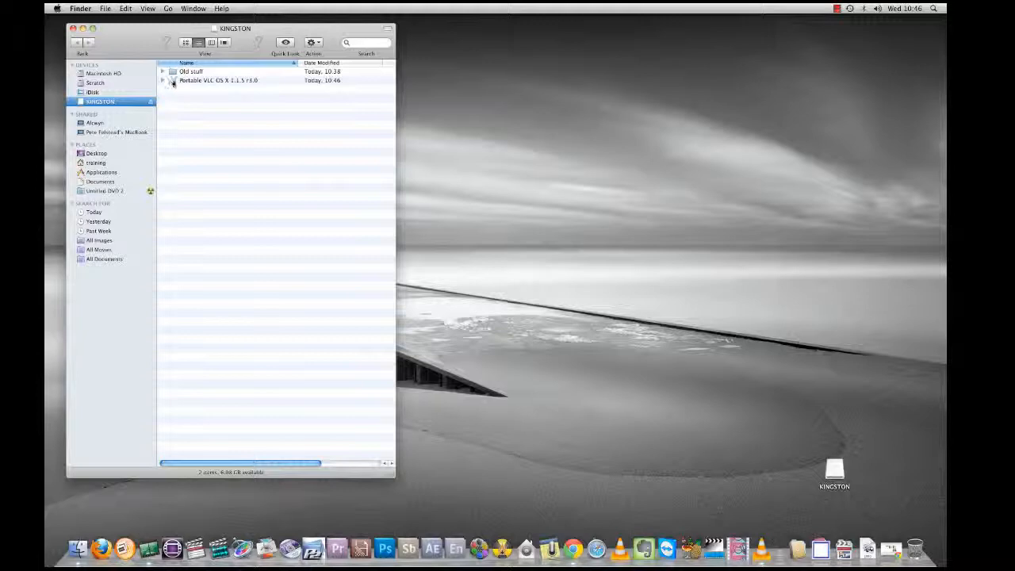
Enter the Portable VLC OS X folder on KINGSTON and launch the Portable VLC application from it
double_click(219, 79)
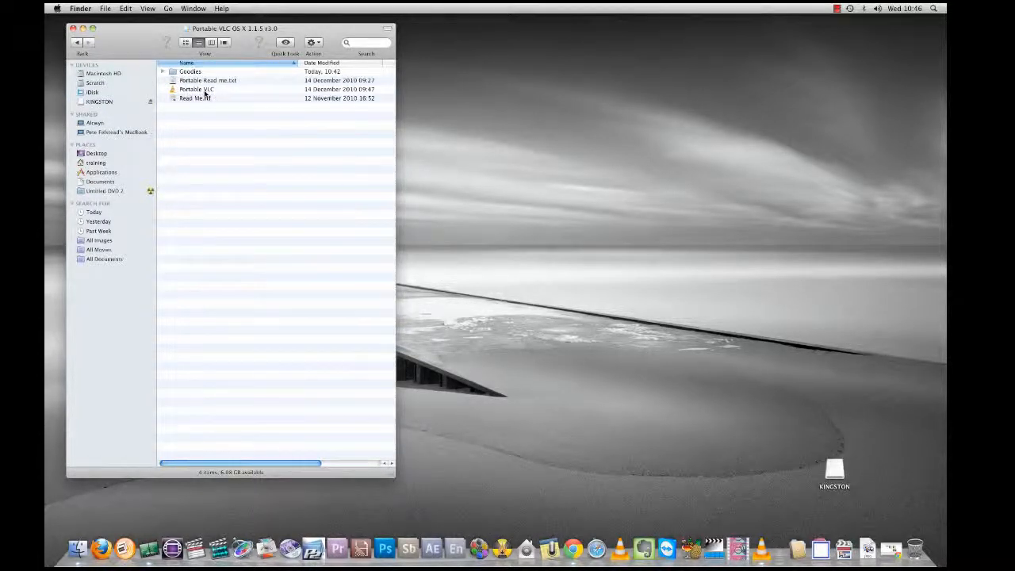
click(207, 88)
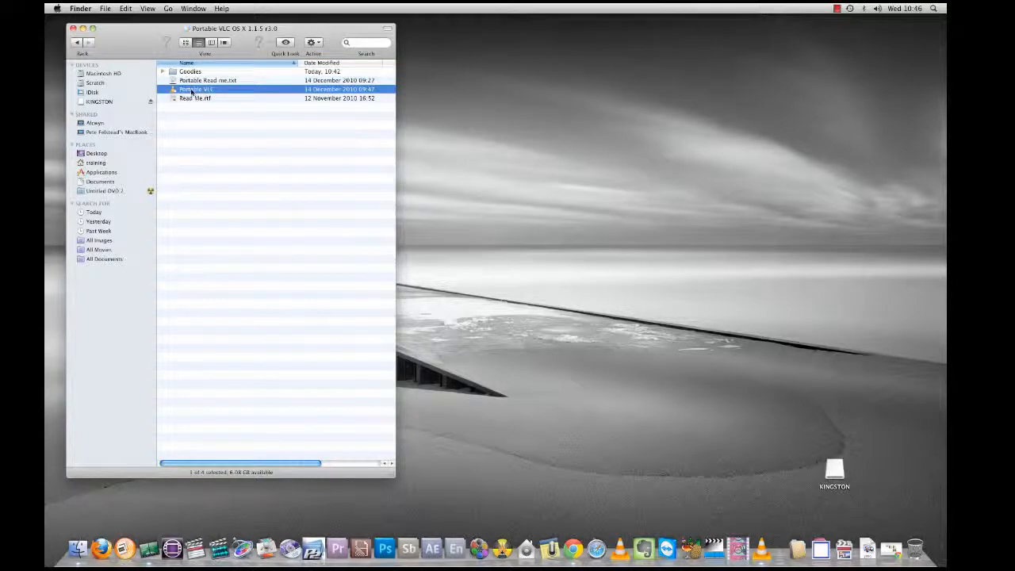
double_click(197, 89)
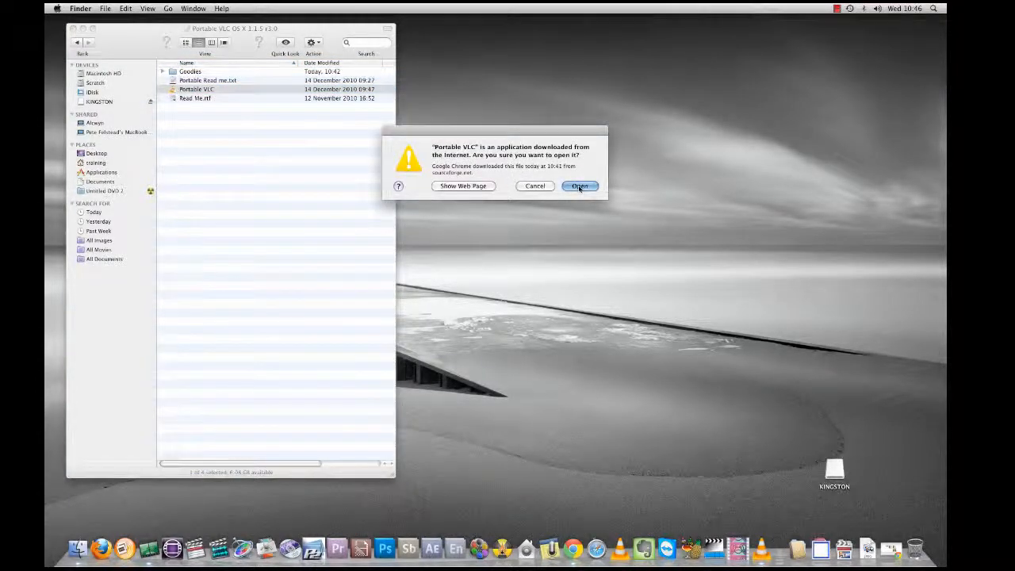
Approve the downloaded-app warning with Open and answer Don't Check to the update prompt
click(581, 186)
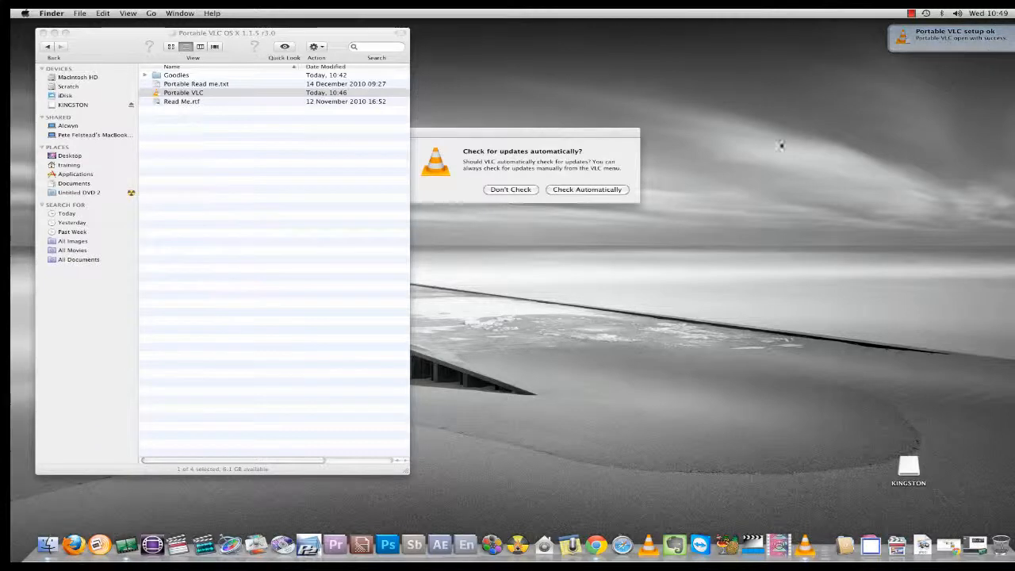
click(184, 91)
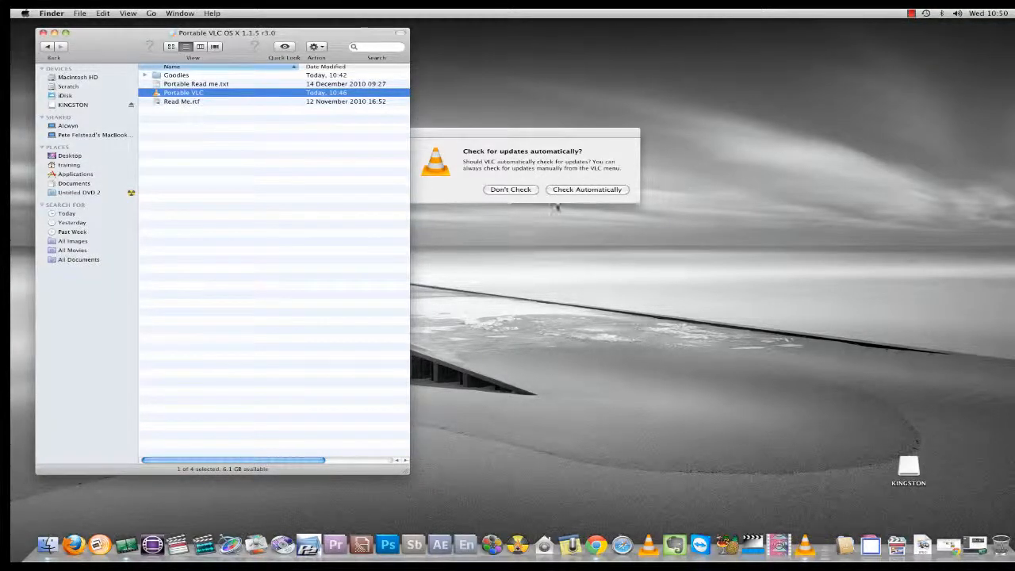
click(510, 189)
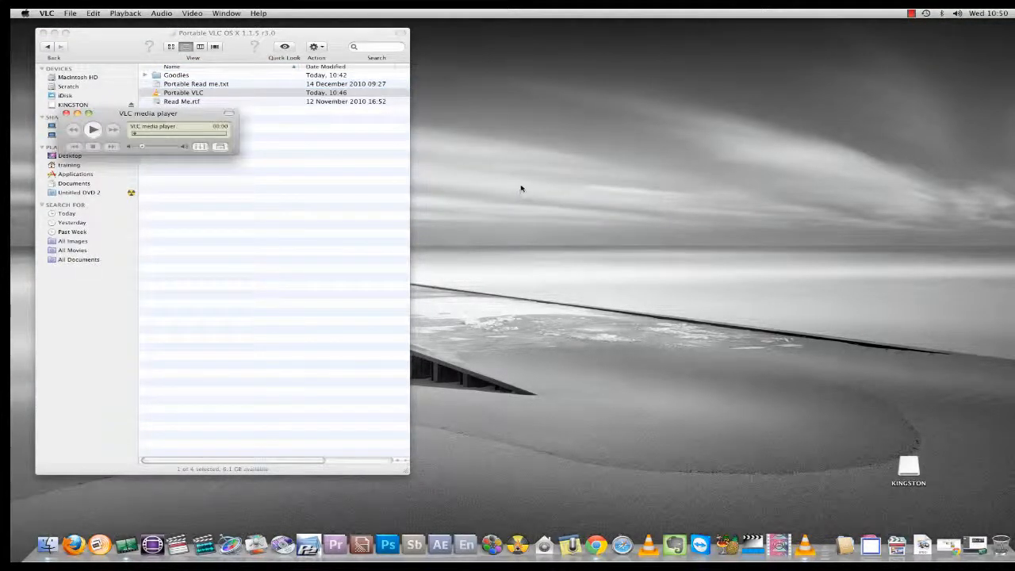
Move the VLC player window into open desktop space and bring up the File menu
drag(149, 112, 579, 133)
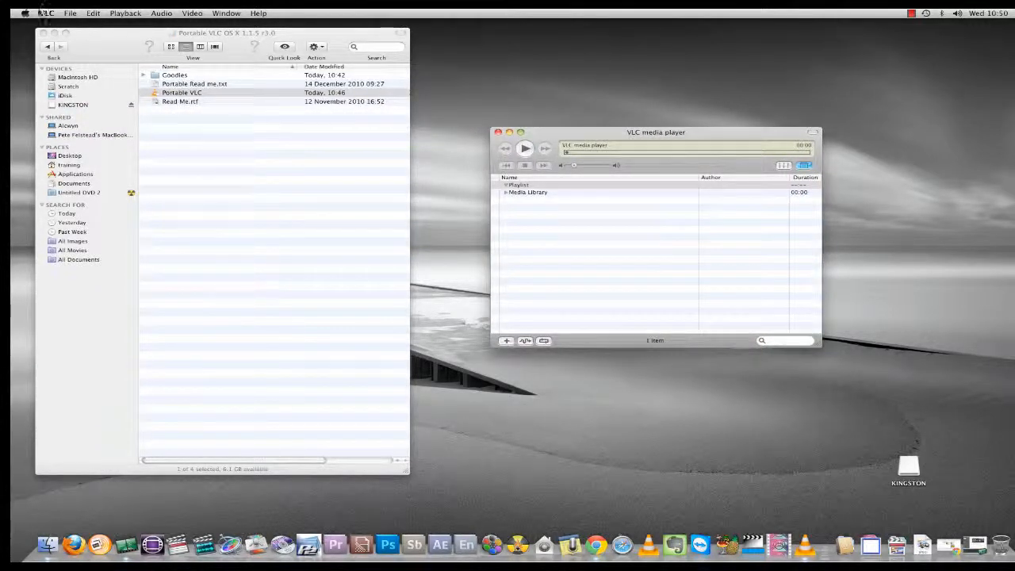
click(70, 13)
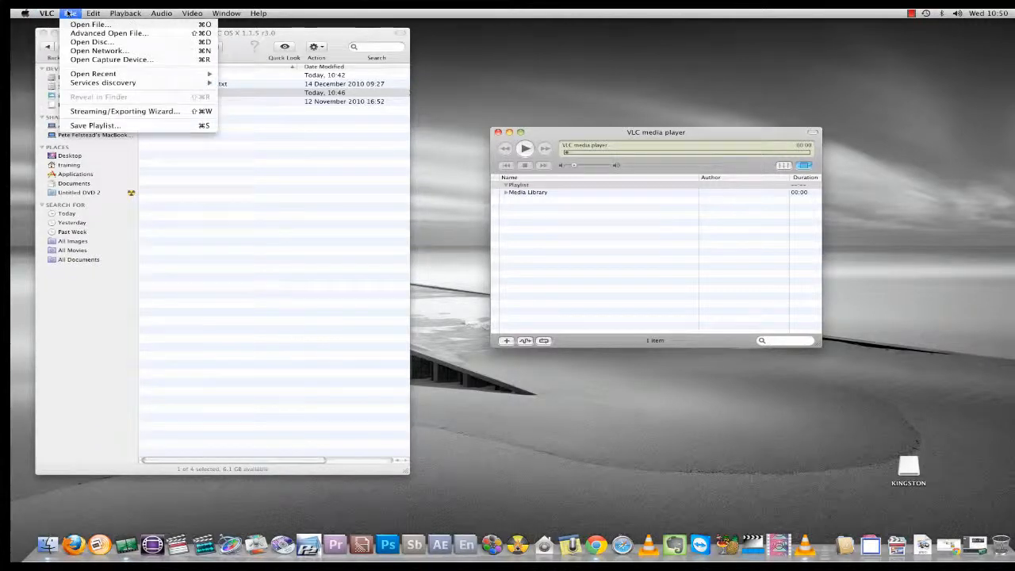
mouse_move(89, 24)
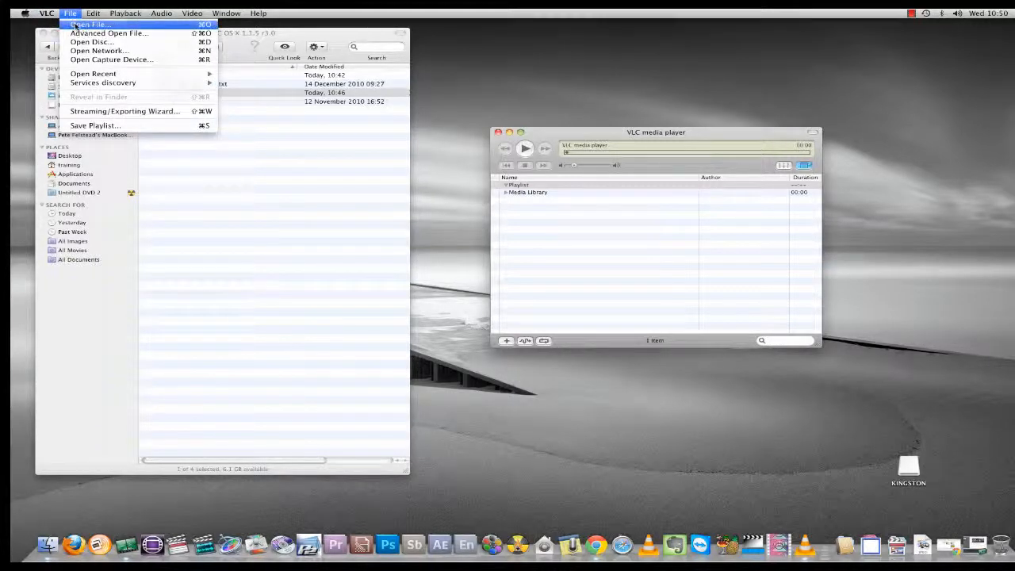
Via Open File, browse Scratch to the tape folder and choose the VHS mpeg capture to play
click(87, 23)
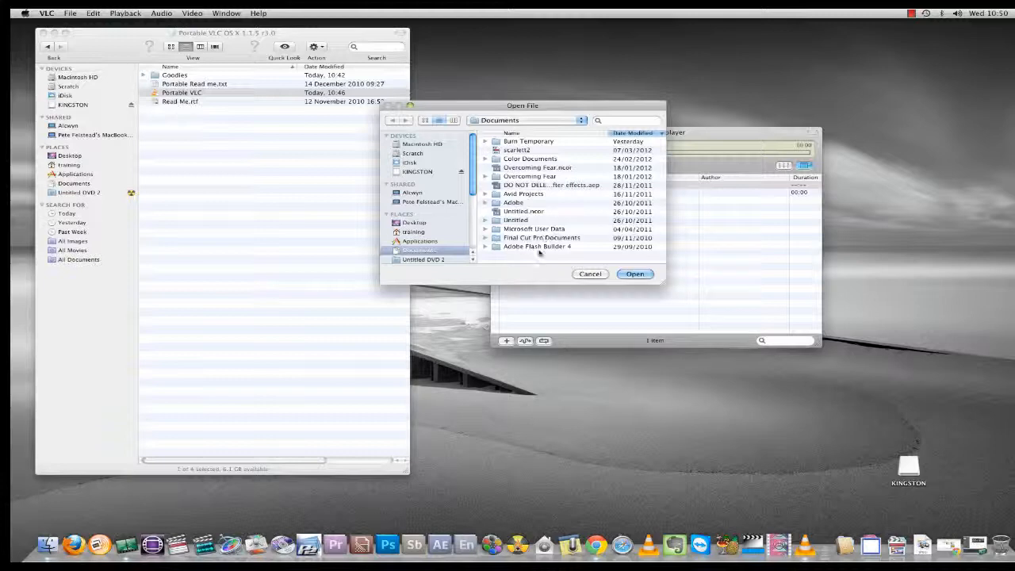
mouse_move(551, 228)
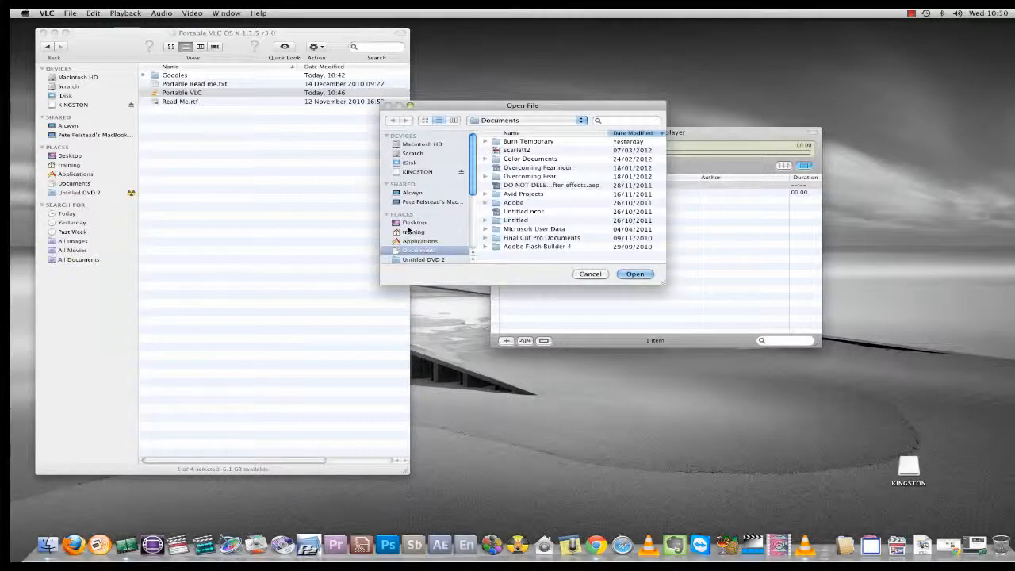
click(413, 153)
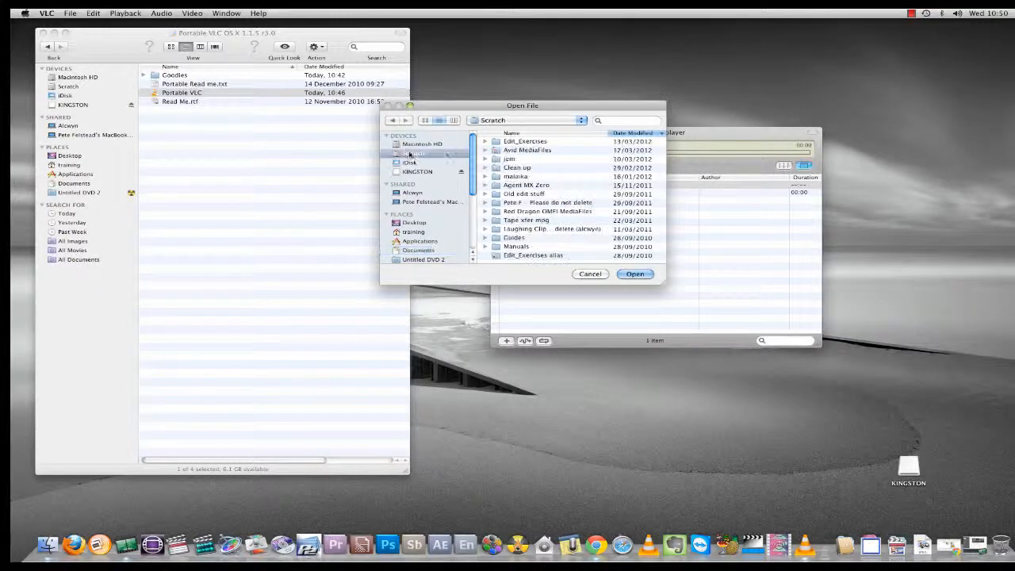
click(415, 152)
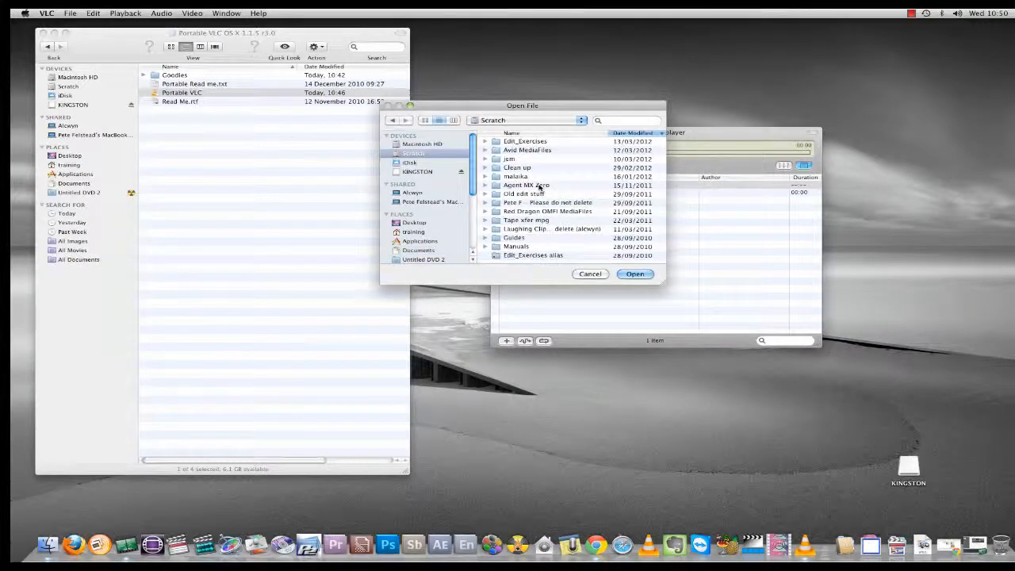
click(517, 168)
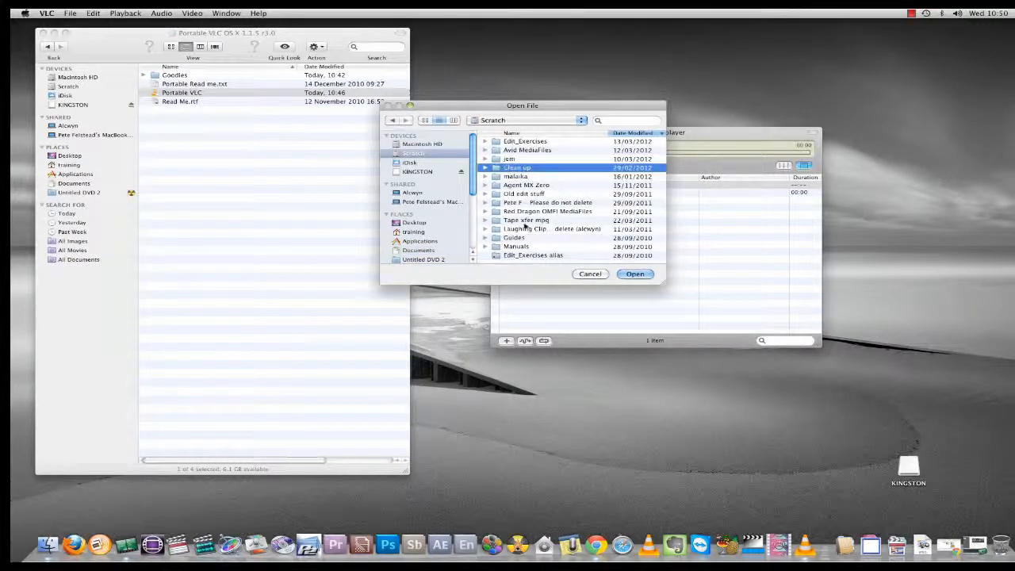
click(527, 219)
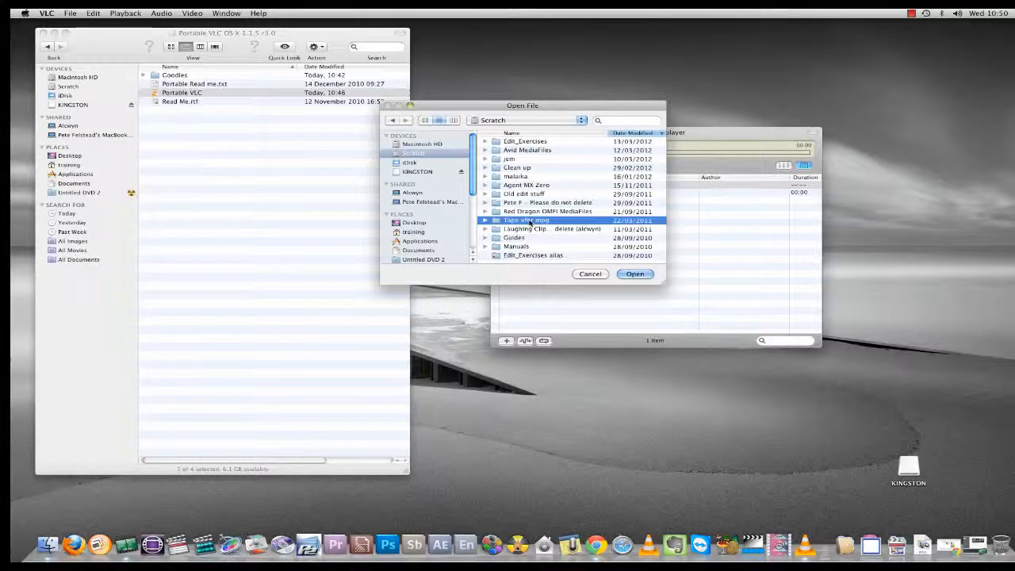
double_click(527, 218)
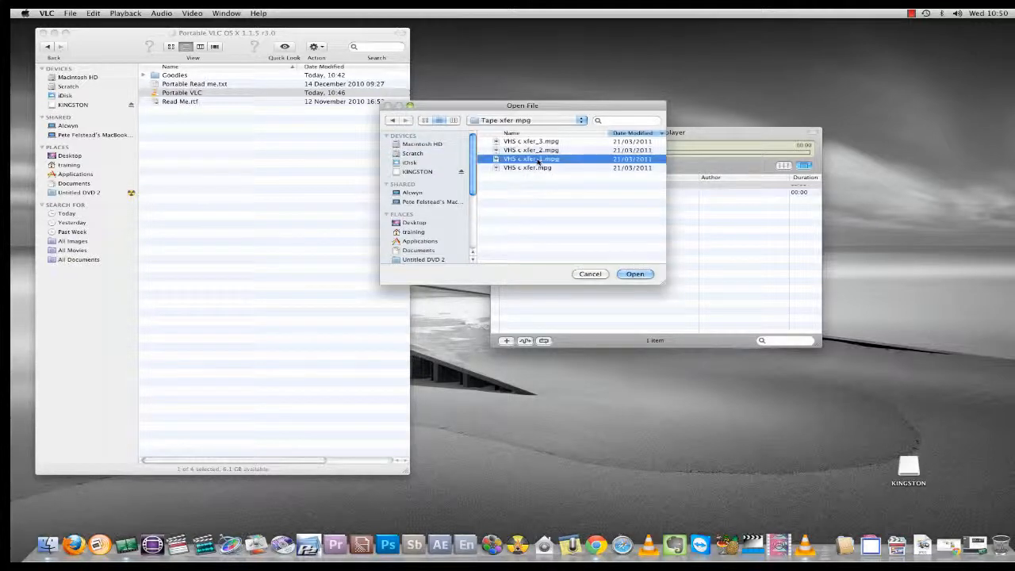
click(635, 273)
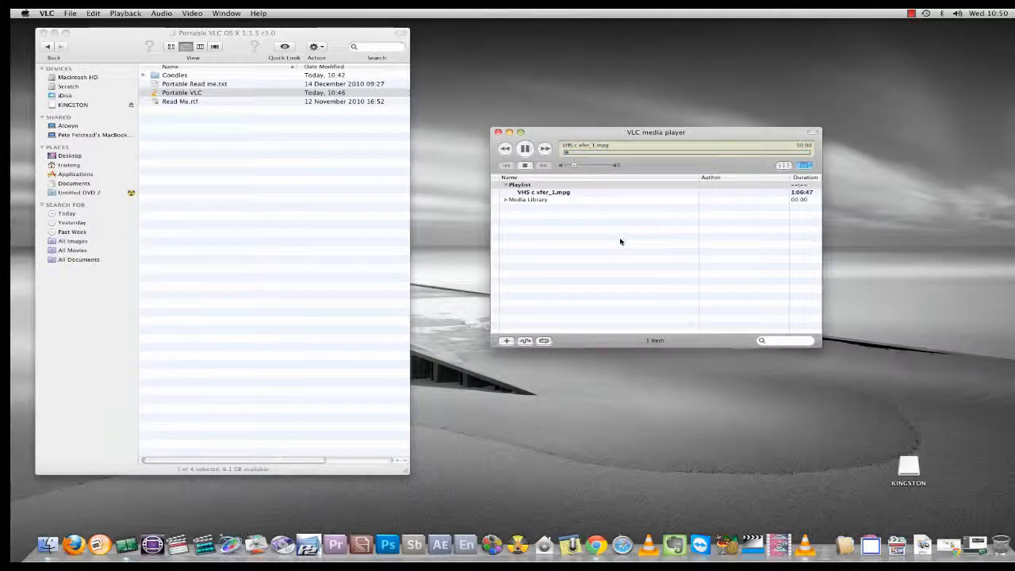
Play the VHS clip through until playback stops, leaving it in the playlist
double_click(544, 192)
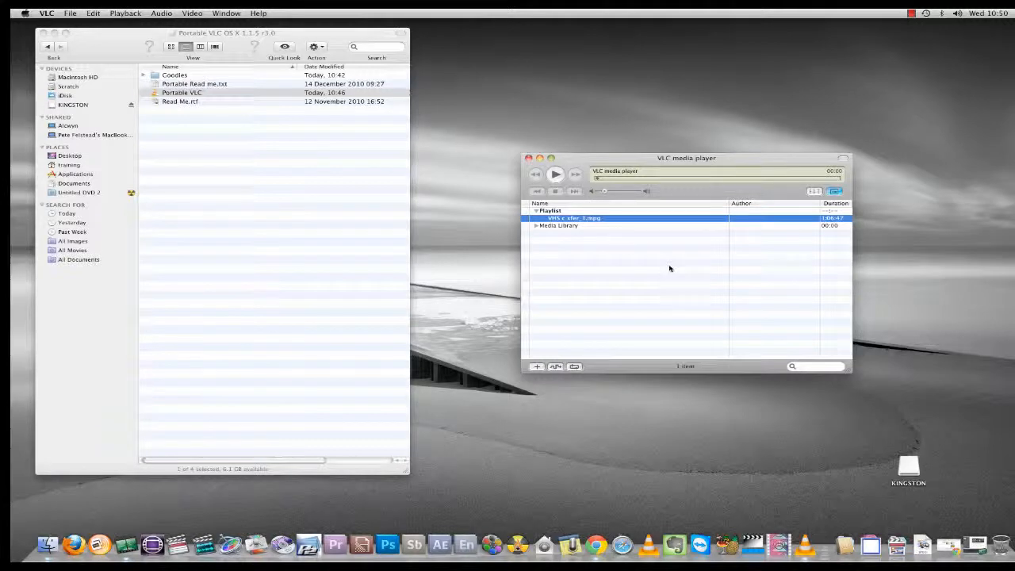
mouse_move(620, 244)
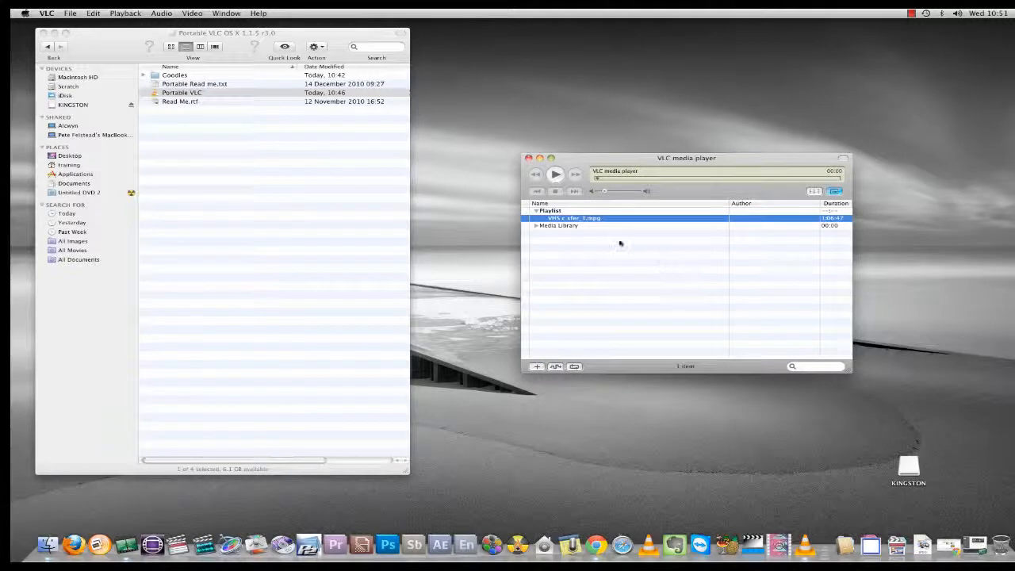
mouse_move(584, 167)
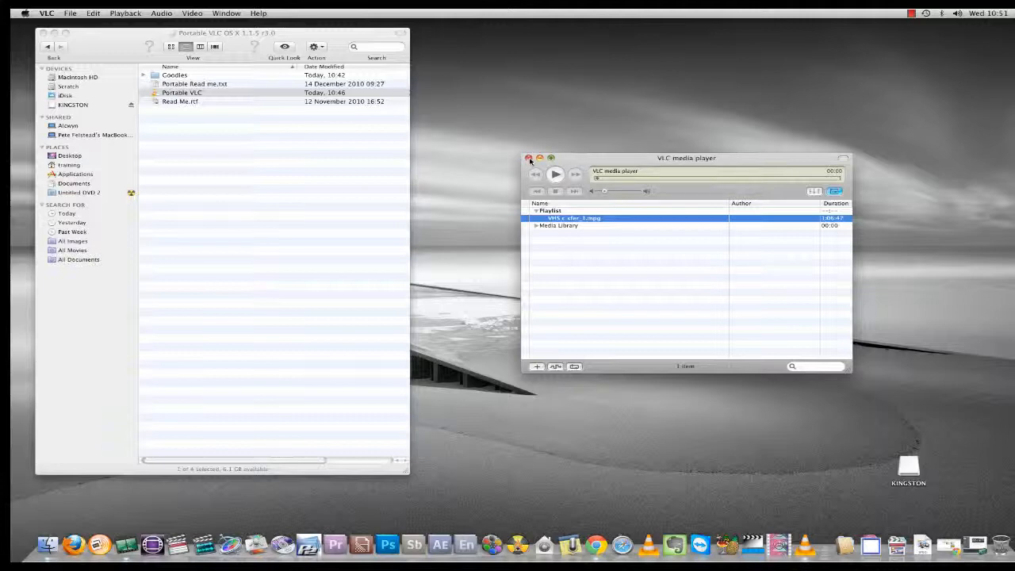
Close the player window and quit Portable VLC from its Dock icon menu
click(530, 159)
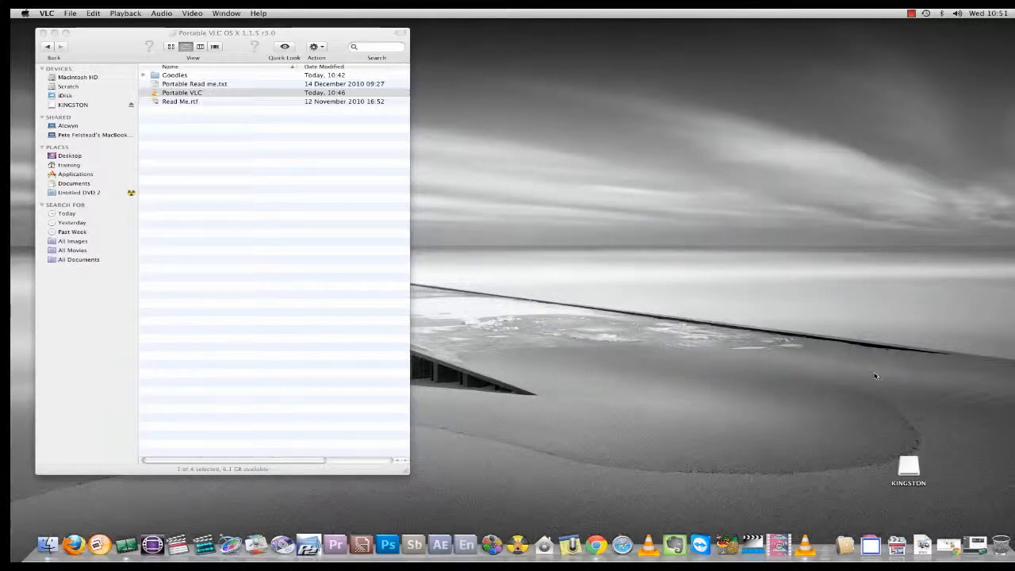
right_click(802, 546)
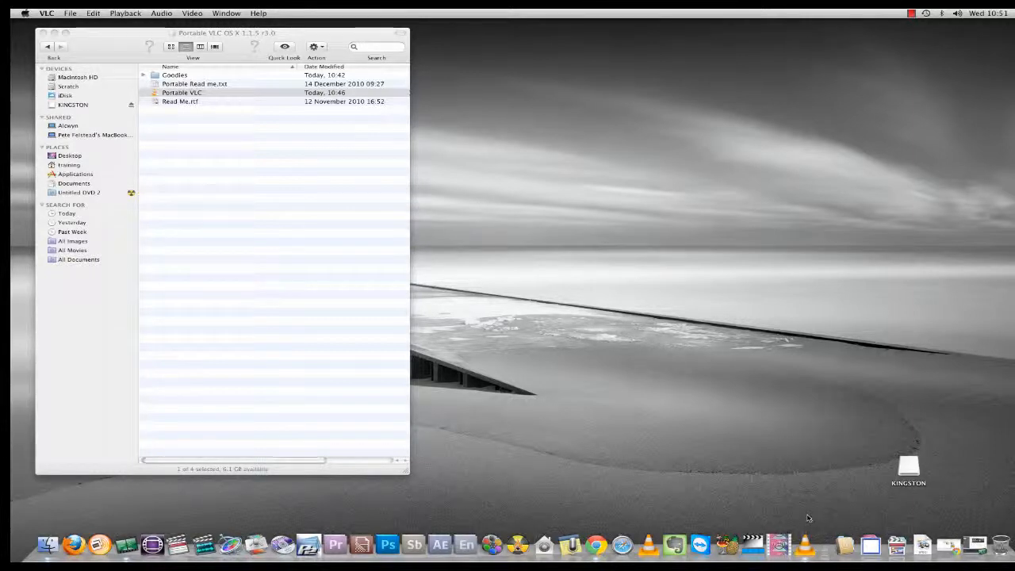
mouse_move(897, 236)
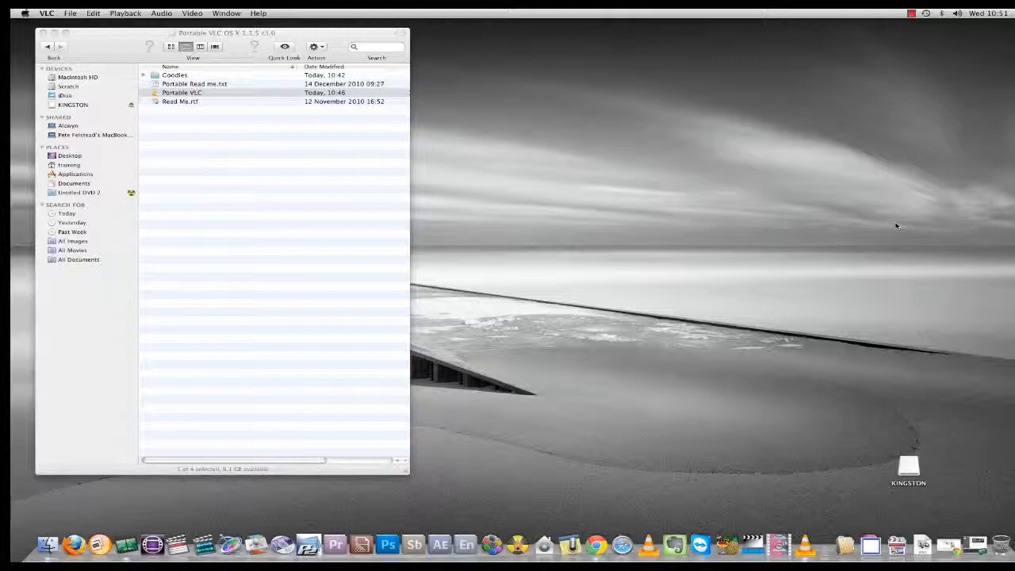
mouse_move(653, 114)
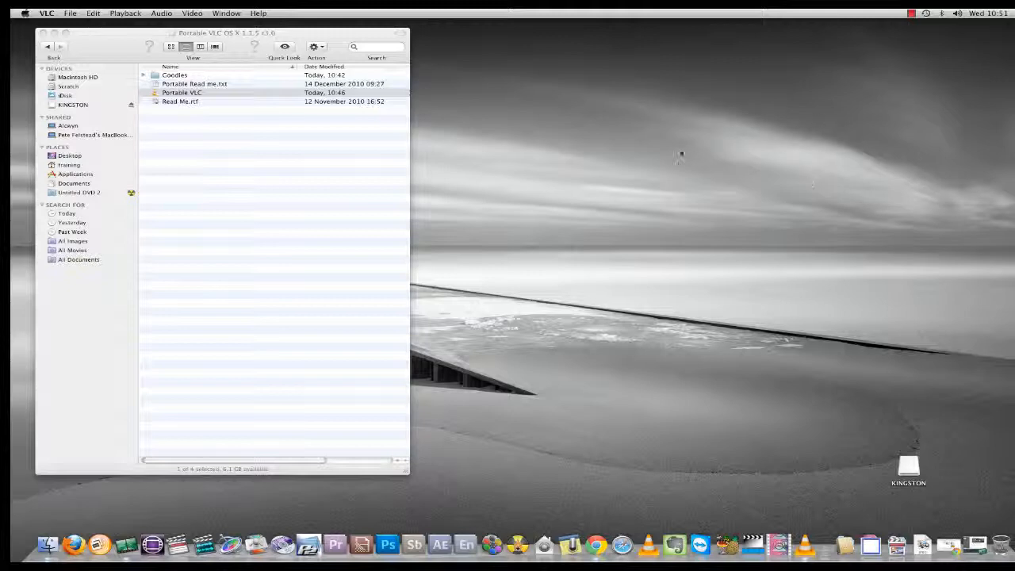
click(183, 91)
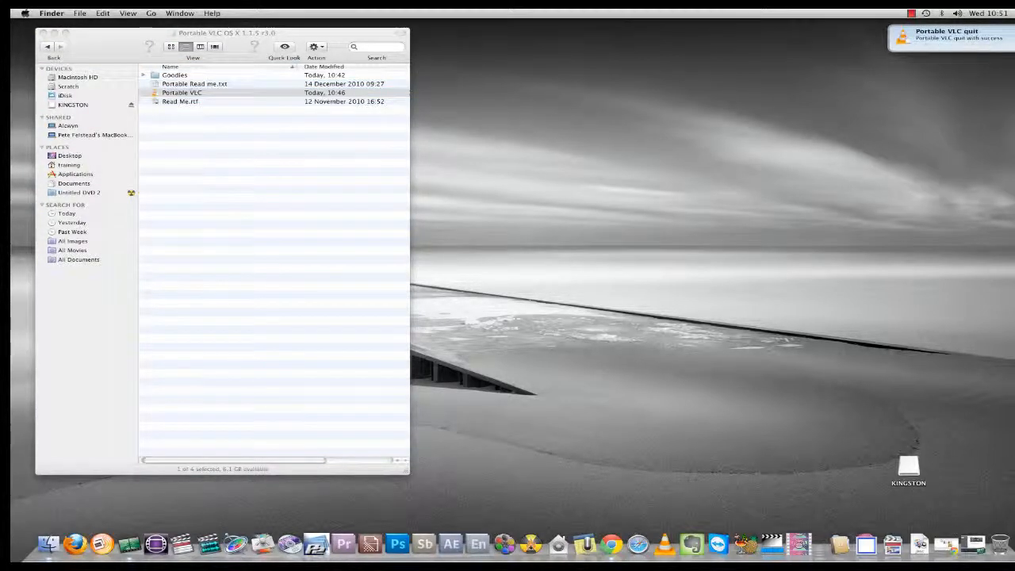
click(180, 92)
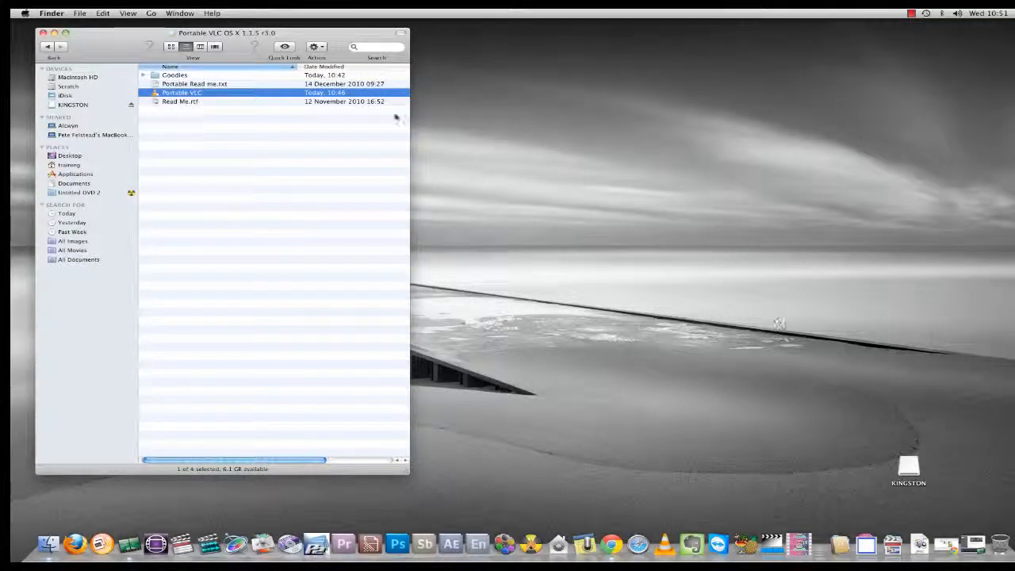
mouse_move(832, 105)
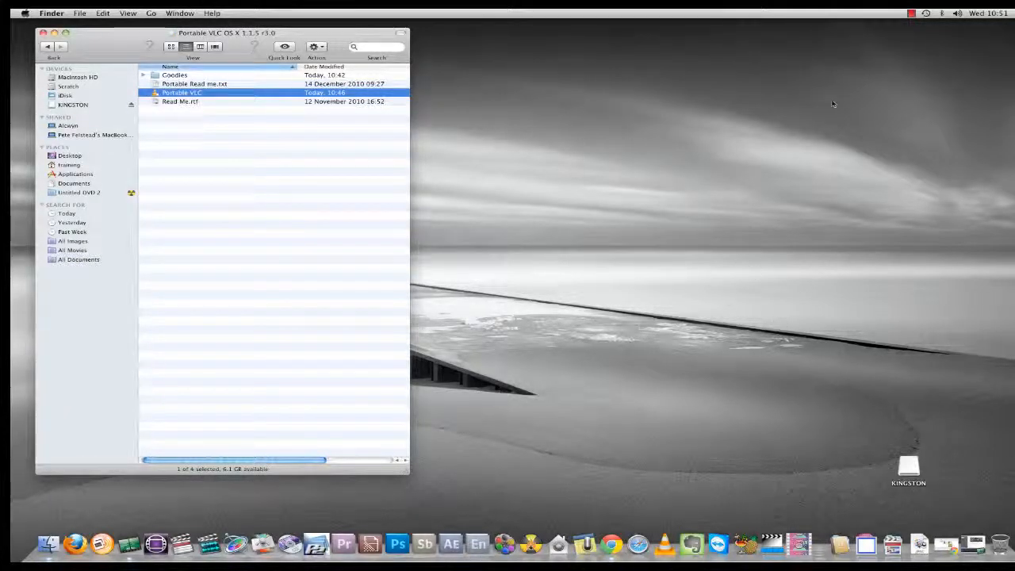